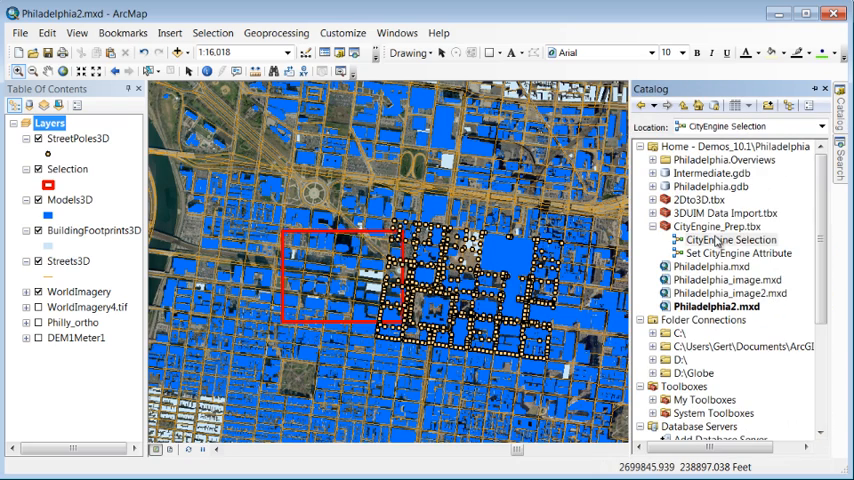
Step: Open and run the CityEngine Selection model from CityEngine_Prep.tbx
{"action": "double_click", "coordinate": [727, 239]}
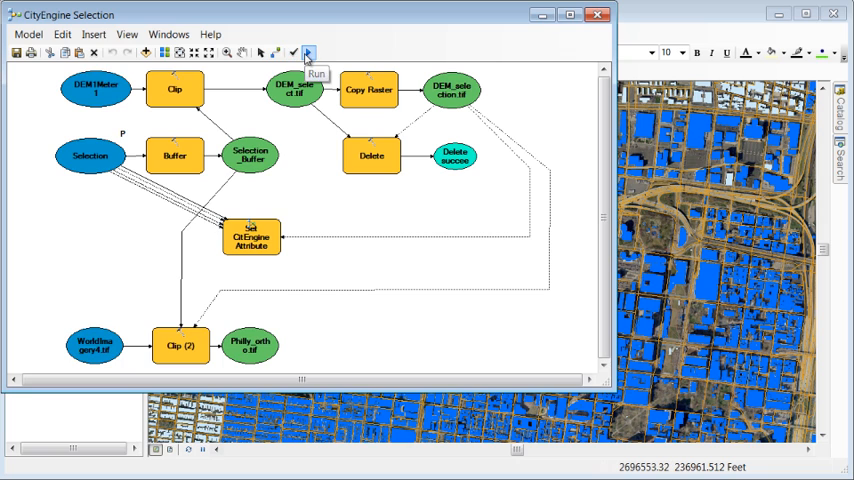
{"action": "left_click", "coordinate": [307, 52]}
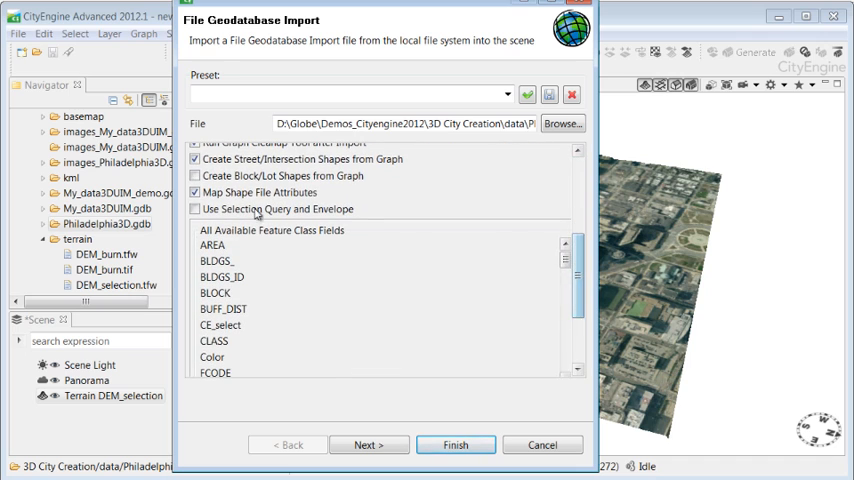
Step: Import the geodatabase using the CE_select = 'yes' selection query and envelope
{"action": "left_click", "coordinate": [195, 209]}
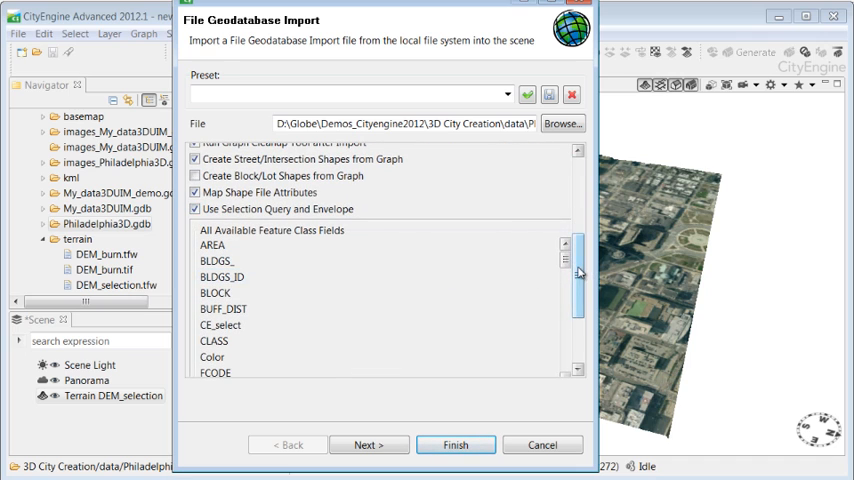
{"action": "scroll", "scroll_direction": "down", "scroll_amount": 3}
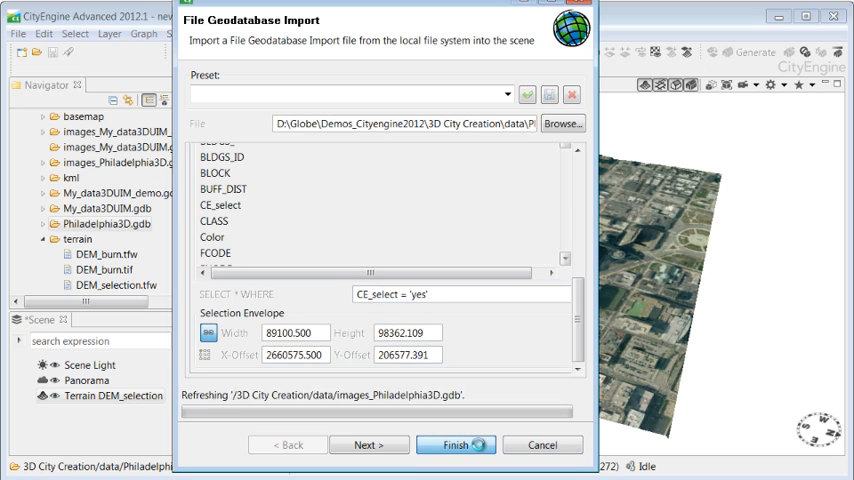
{"action": "left_click", "coordinate": [454, 444]}
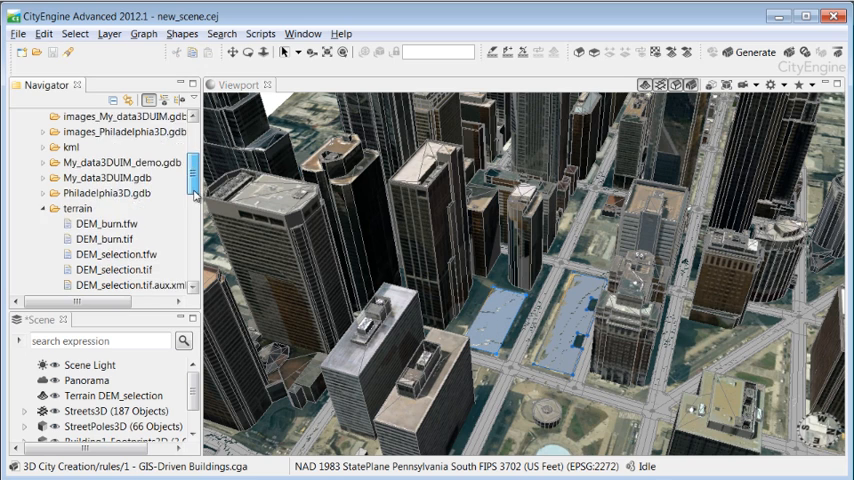
Step: Select the two blue building lot footprints in the Viewport
{"action": "scroll", "scroll_direction": "down", "scroll_amount": 3}
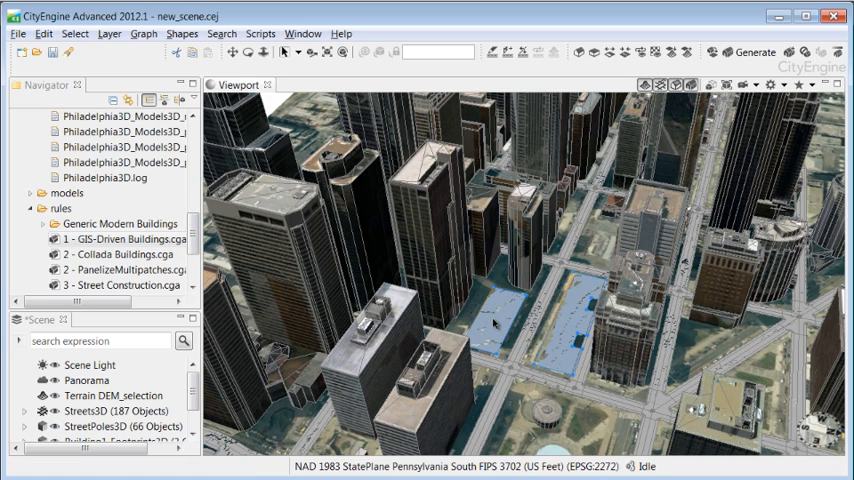
{"action": "left_click", "coordinate": [17, 33]}
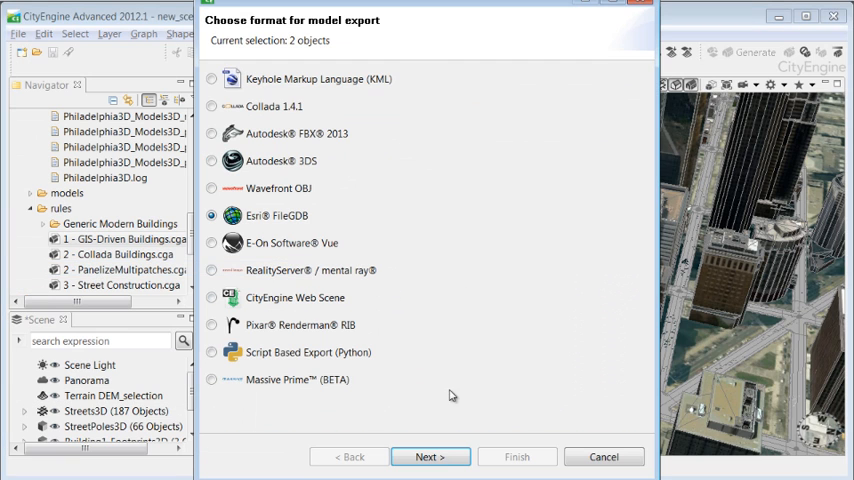
Step: Export the lots as Esri FileGDB, updating the Models3D feature class
{"action": "left_click", "coordinate": [429, 457]}
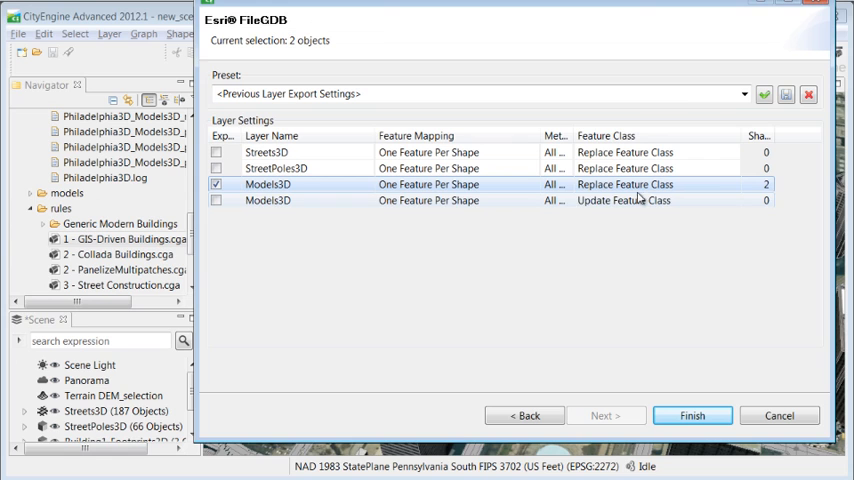
{"action": "left_click", "coordinate": [655, 184]}
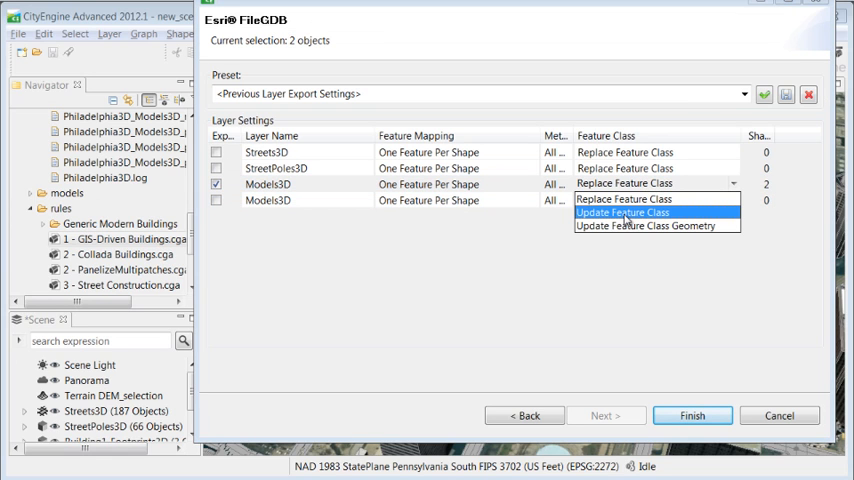
{"action": "left_click", "coordinate": [622, 212]}
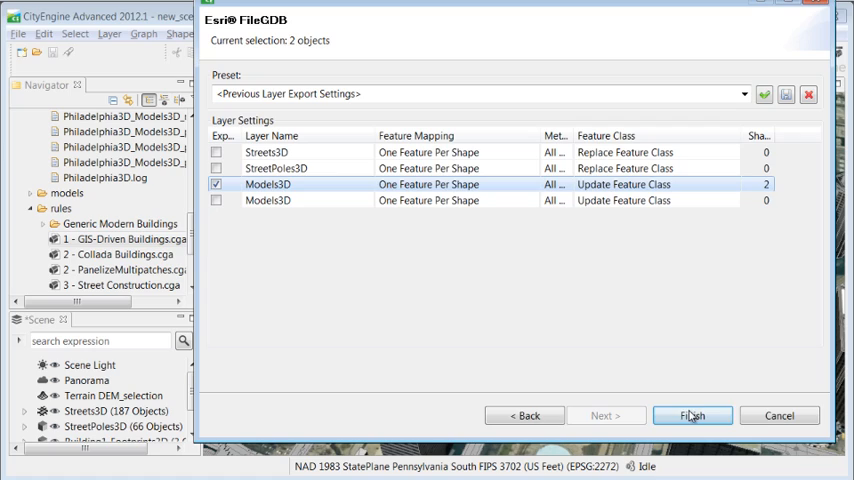
{"action": "left_click", "coordinate": [692, 415]}
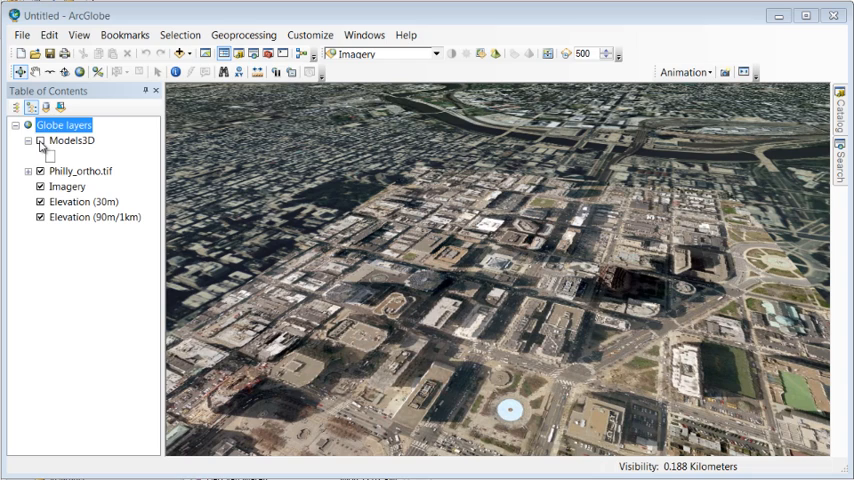
Step: Switch on the Models3D layer checkbox in the Table of Contents
{"action": "left_click", "coordinate": [41, 140]}
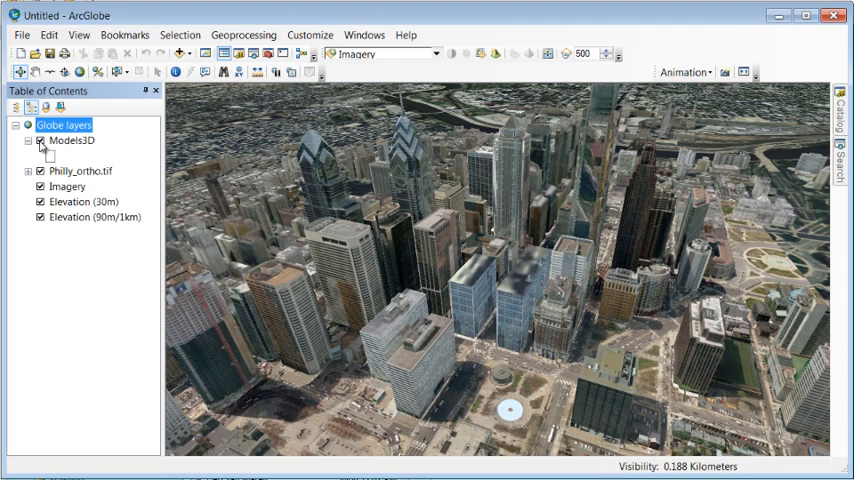
{"action": "left_click", "coordinate": [29, 140]}
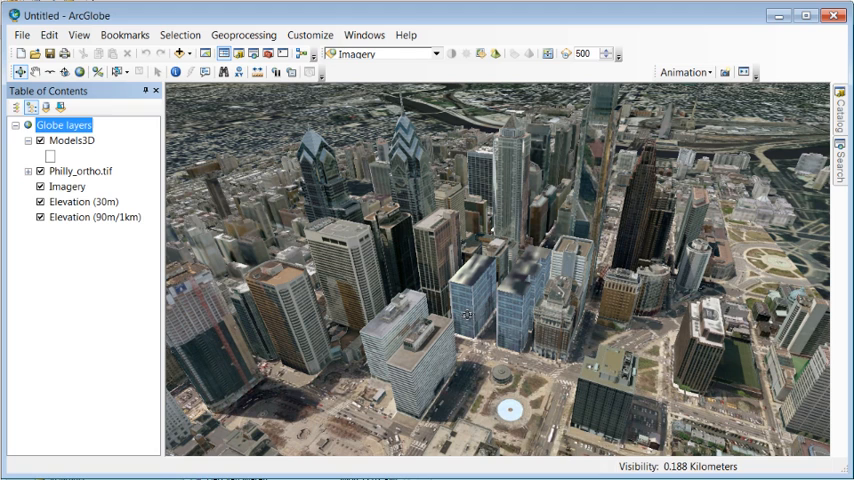
{"action": "mouse_move", "coordinate": [498, 337]}
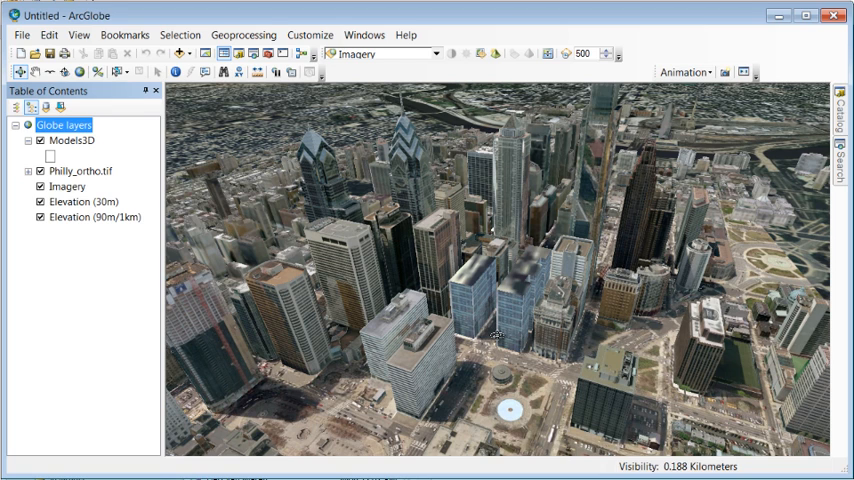